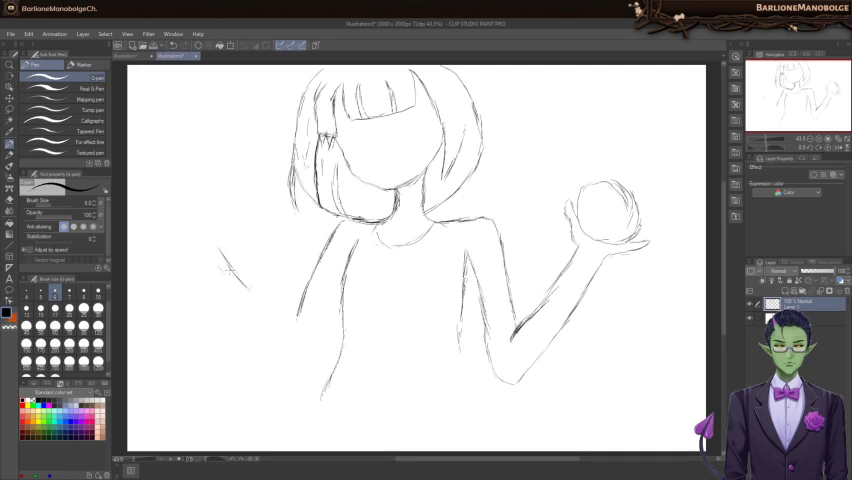
Rough in the left-side arm with several pencil strokes from the shoulder down, keeping the pencil brush group.
left_click_drag(228, 270, 280, 316)
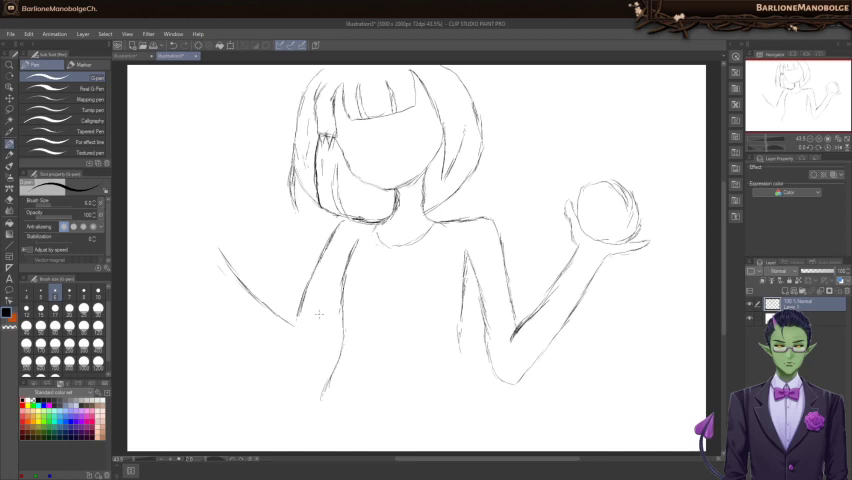
left_click(296, 316)
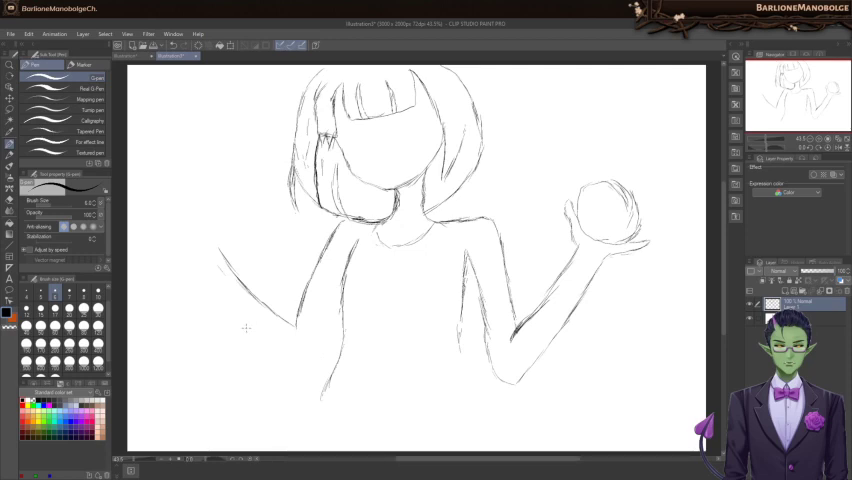
left_click_drag(238, 338, 276, 348)
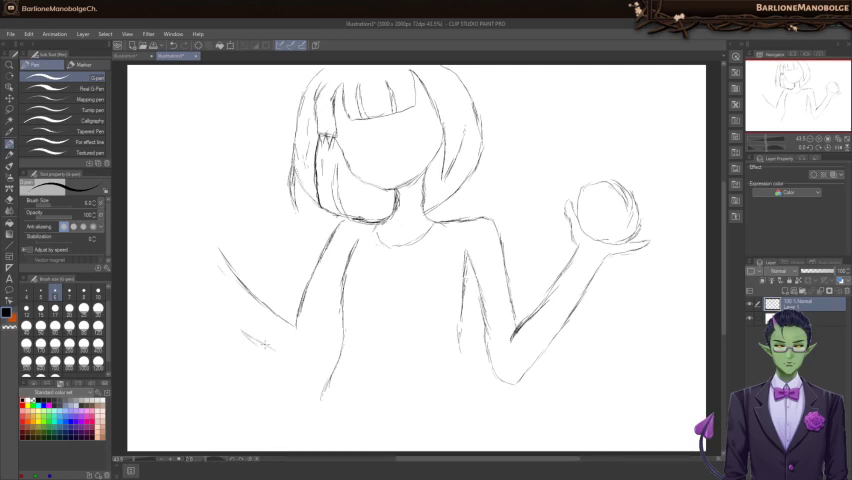
left_click_drag(260, 348, 310, 358)
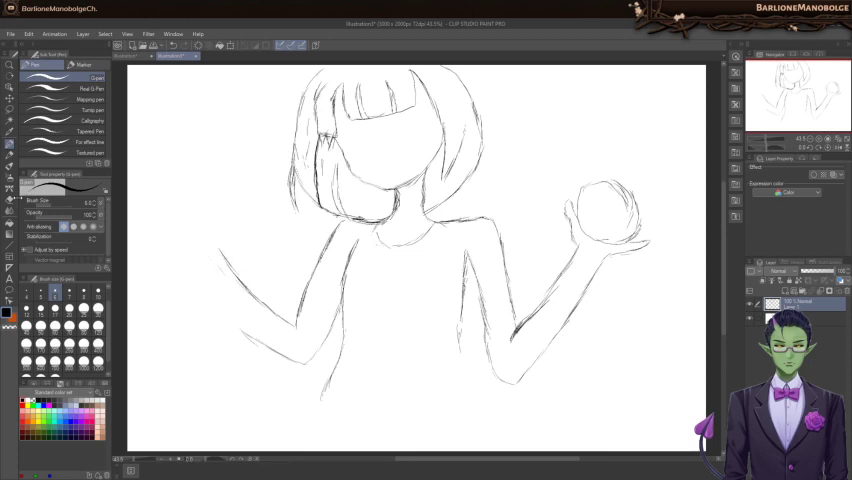
left_click(8, 74)
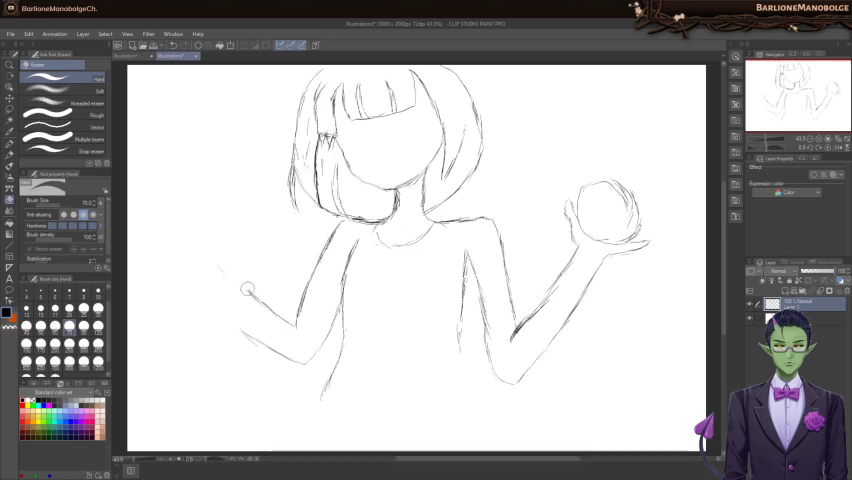
left_click(10, 76)
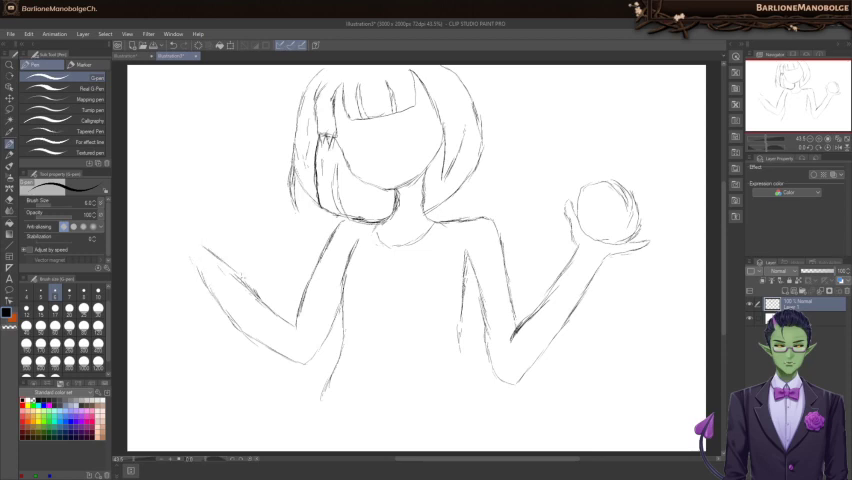
mouse_move(168, 238)
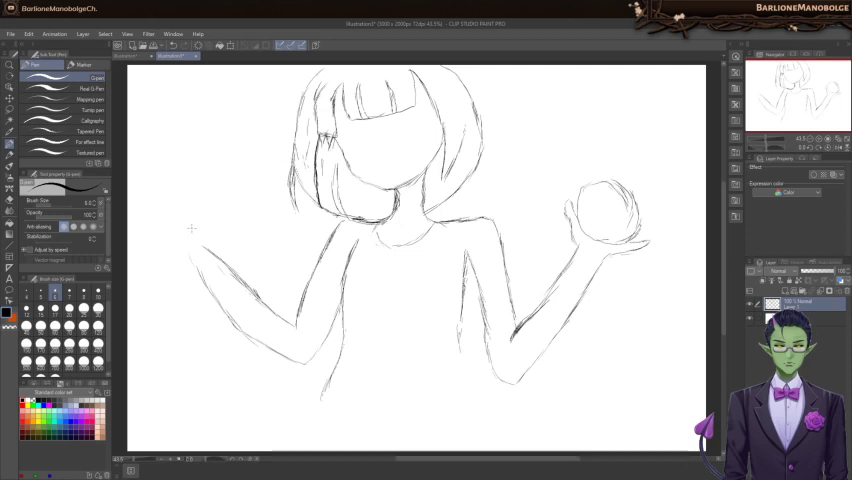
mouse_move(184, 218)
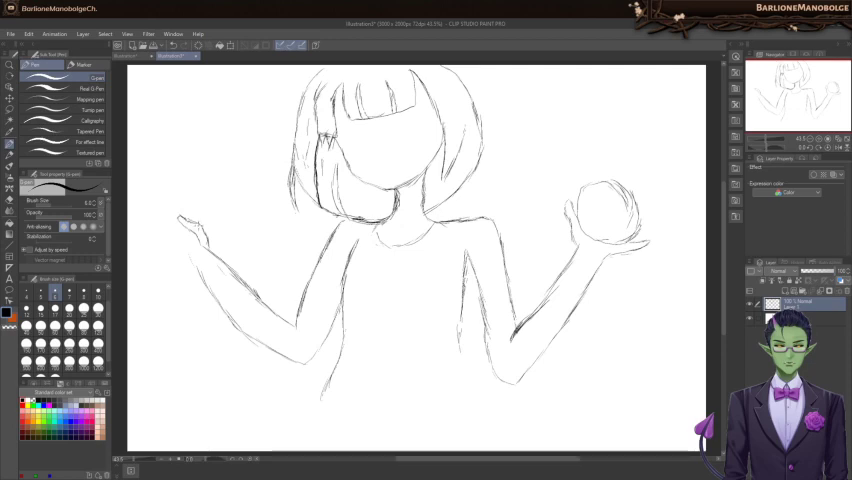
mouse_move(168, 238)
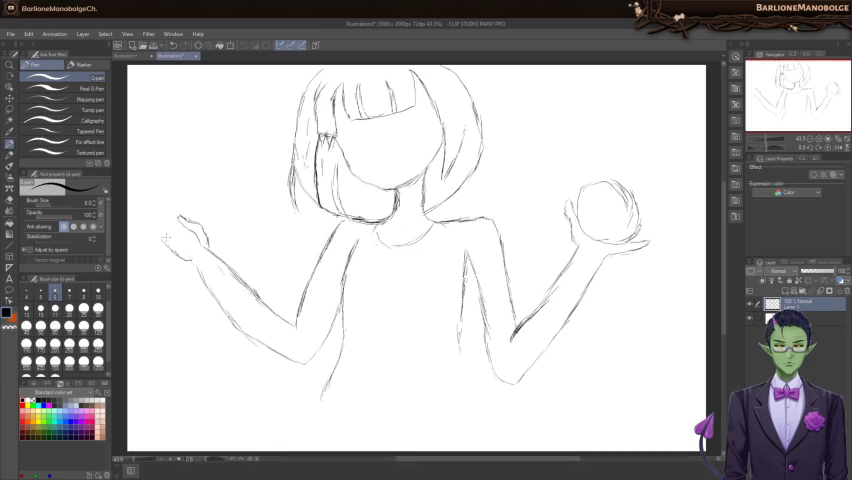
mouse_move(160, 232)
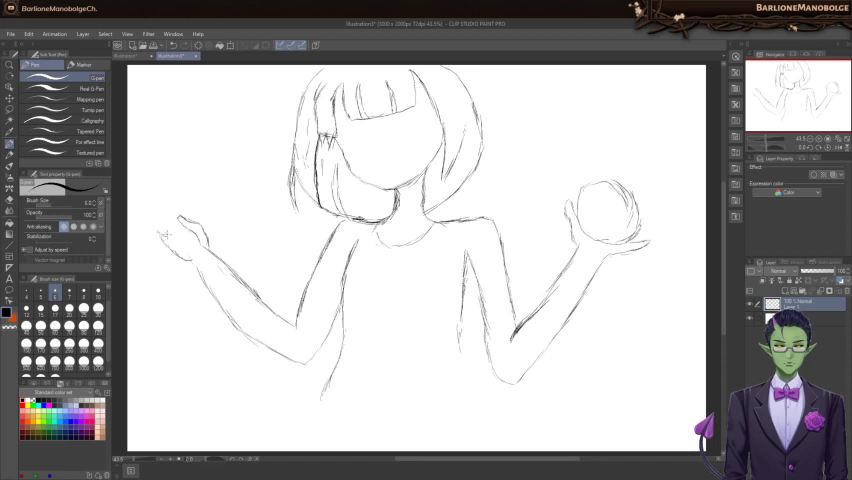
mouse_move(164, 232)
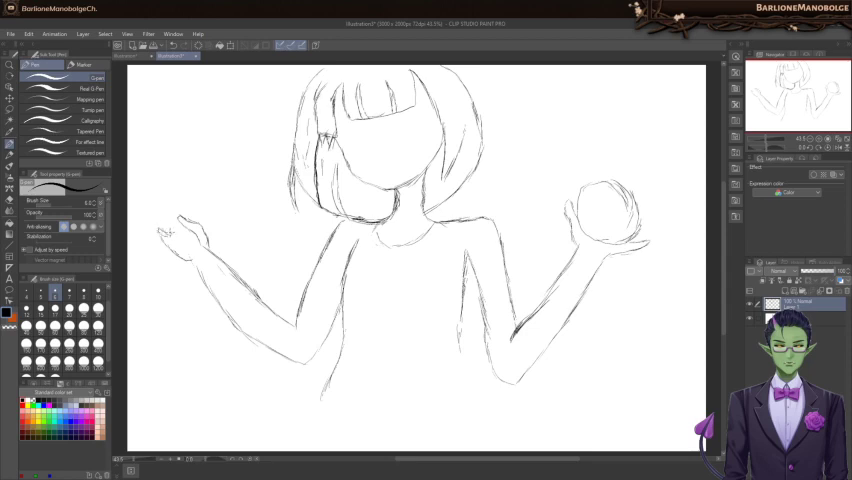
mouse_move(164, 228)
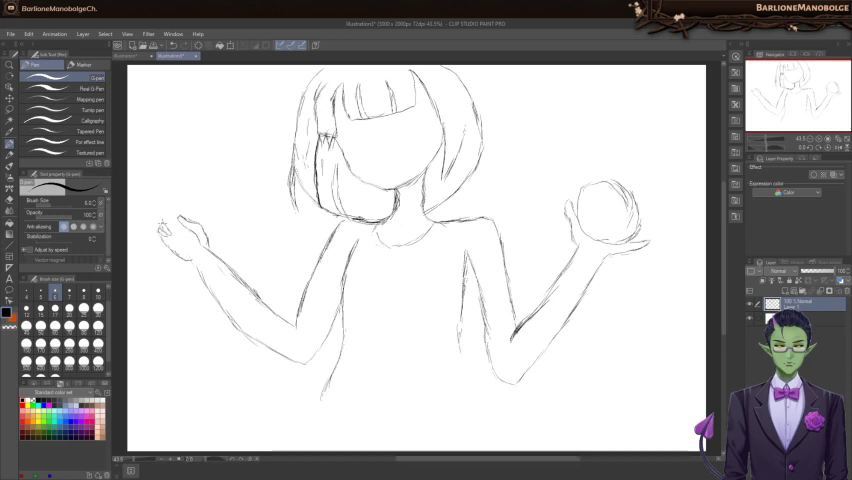
mouse_move(164, 220)
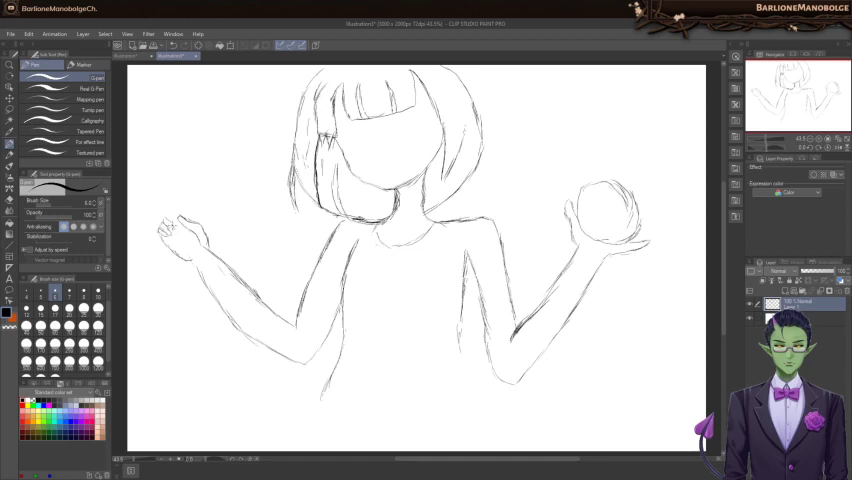
mouse_move(164, 216)
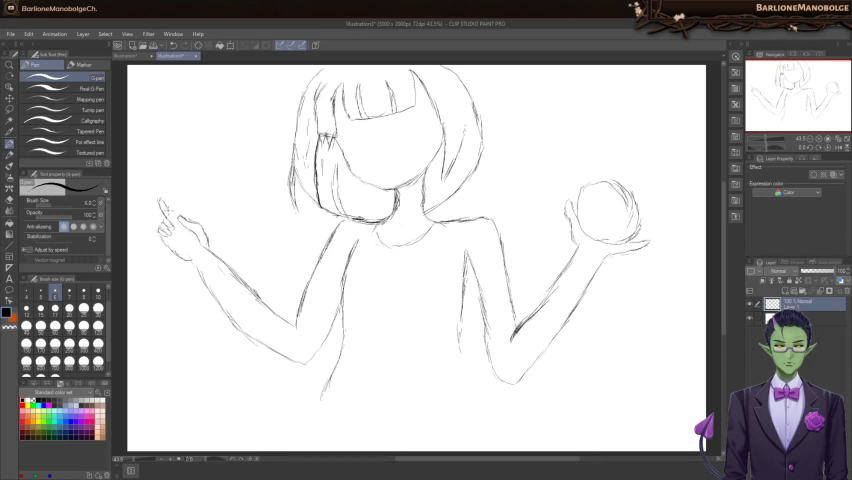
mouse_move(172, 218)
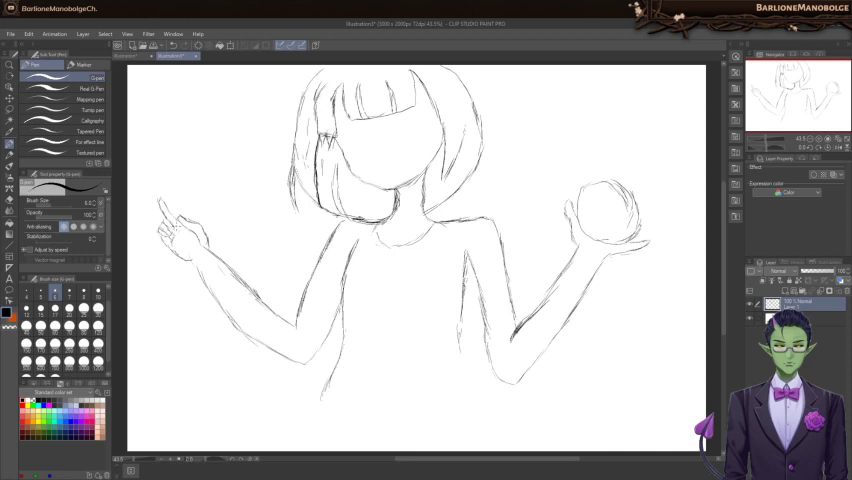
mouse_move(188, 244)
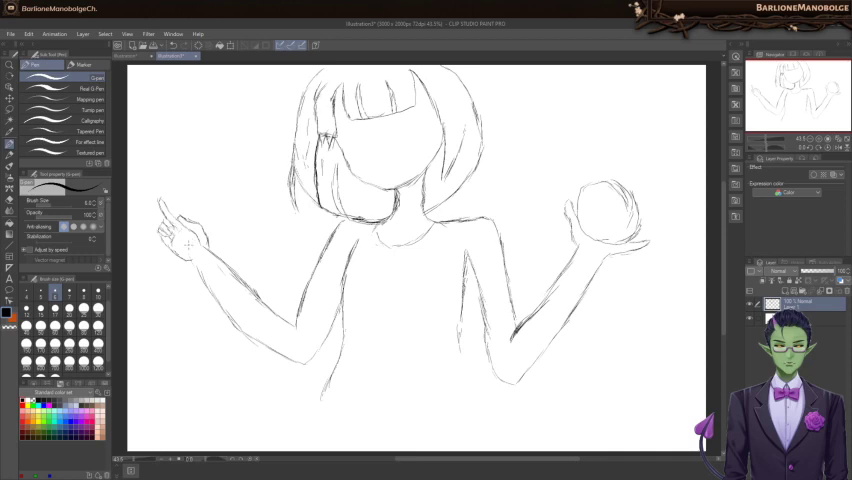
mouse_move(192, 256)
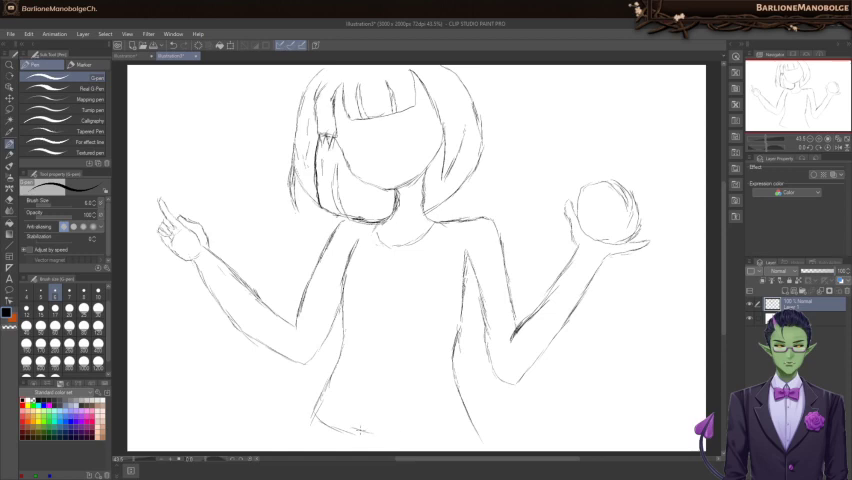
Draw the torso side line continuing from the chest down toward the waist.
left_click_drag(340, 432, 450, 420)
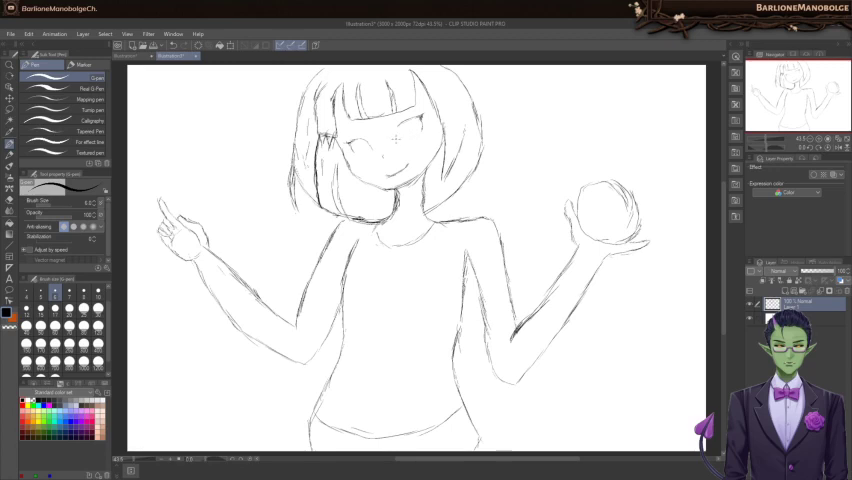
mouse_move(396, 130)
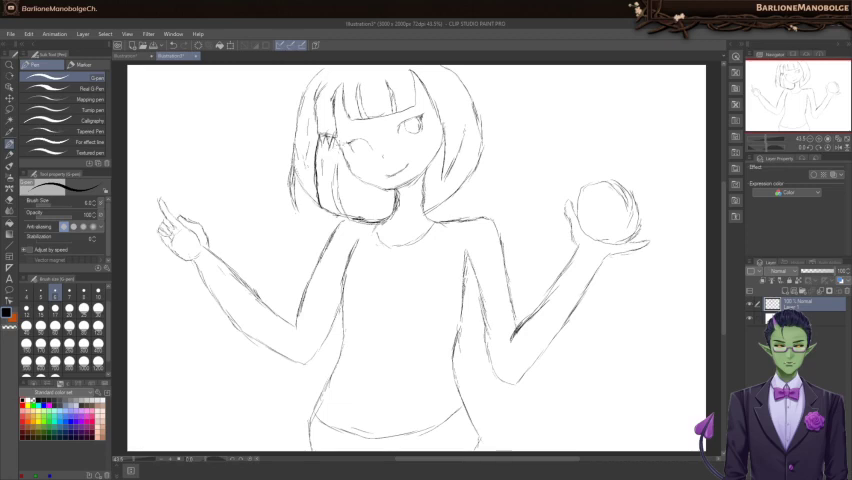
mouse_move(340, 146)
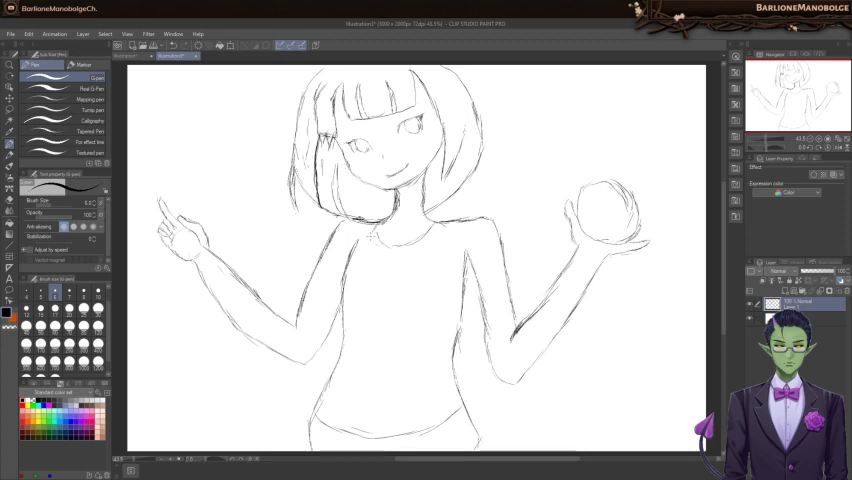
mouse_move(370, 236)
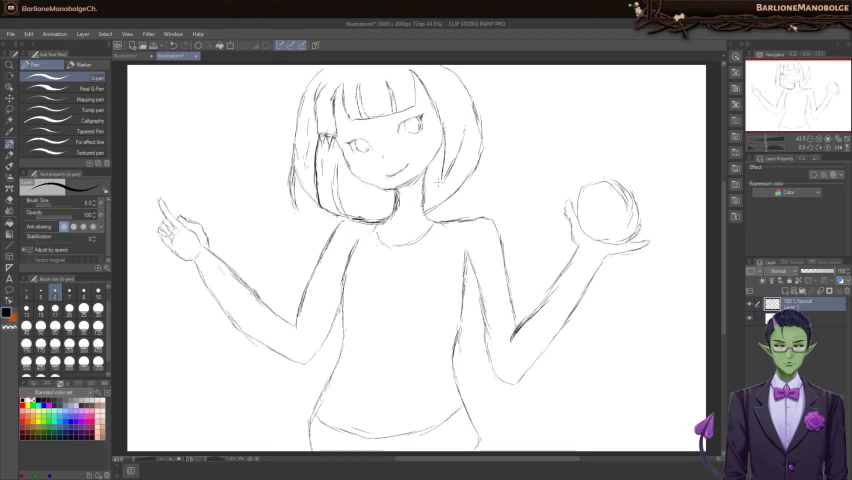
mouse_move(438, 188)
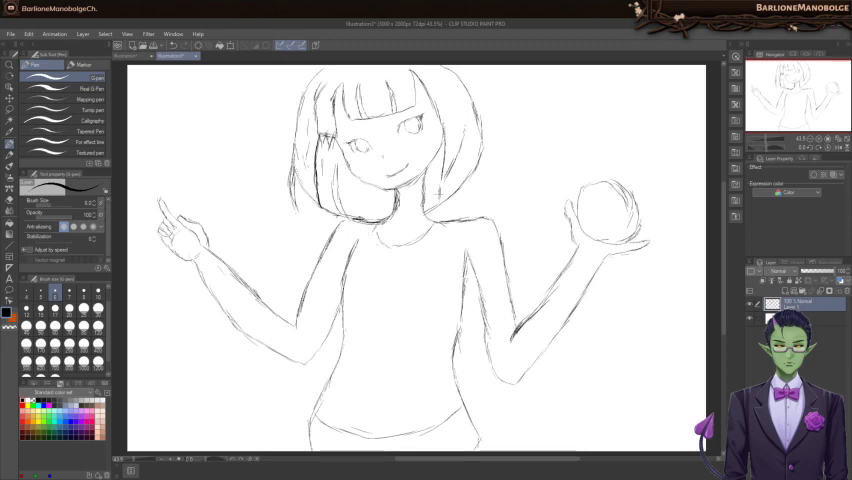